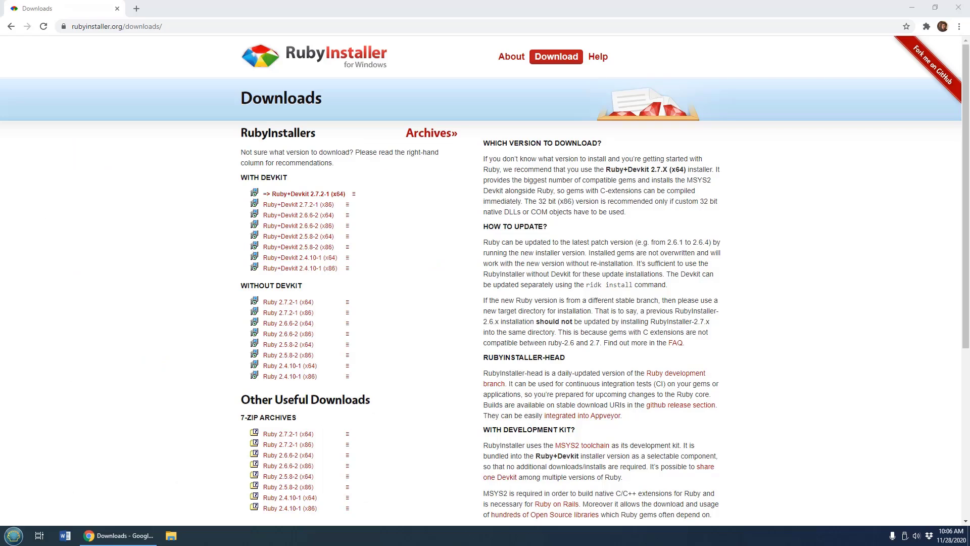
mouse_move(712, 354)
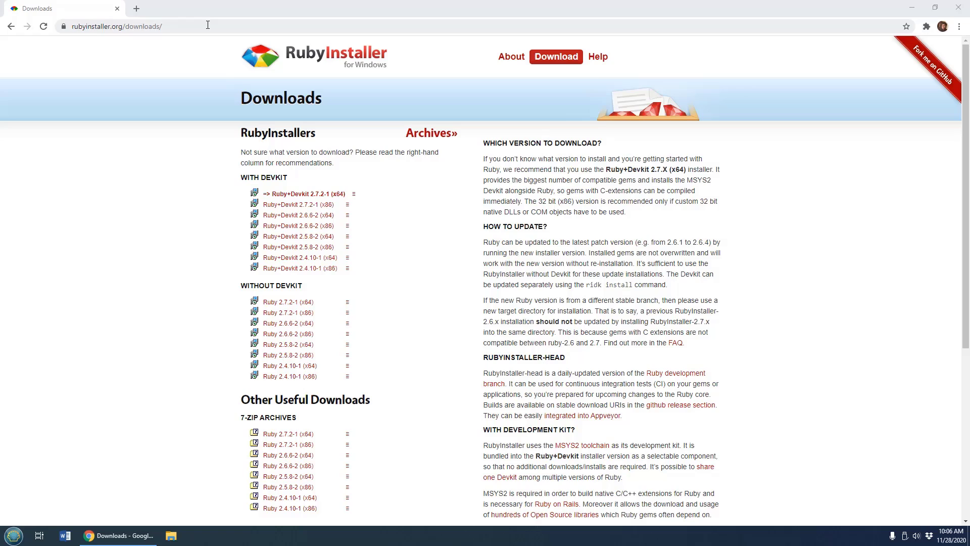
mouse_move(302, 194)
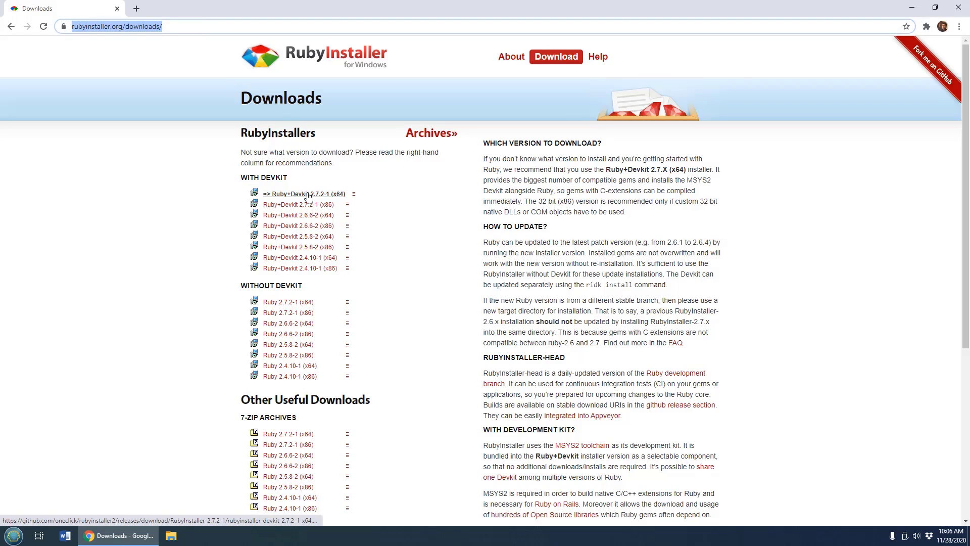
- Download the Ruby+Devkit 2.7.2-1 (x64) installer and reveal it in the Downloads folder
left_click(303, 194)
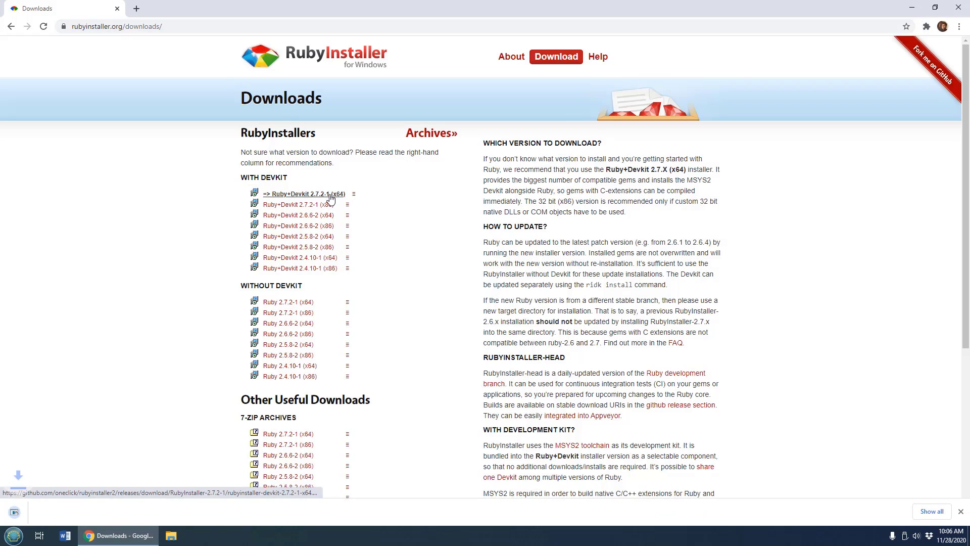
left_click(304, 194)
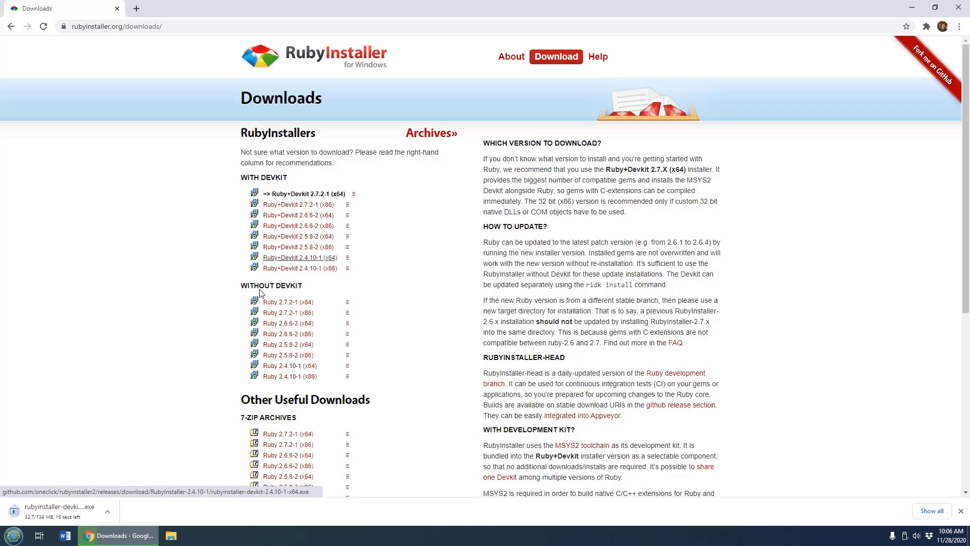
left_click(107, 512)
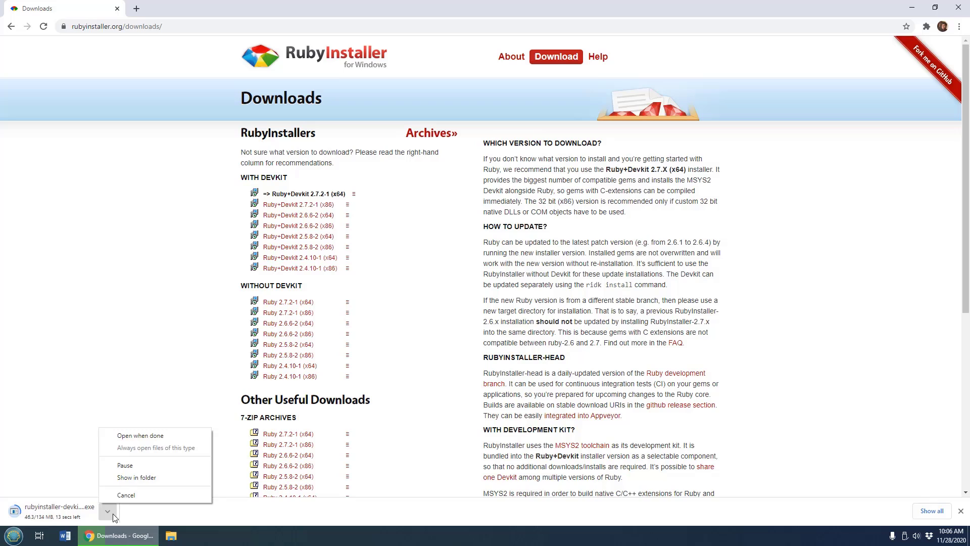
left_click(136, 477)
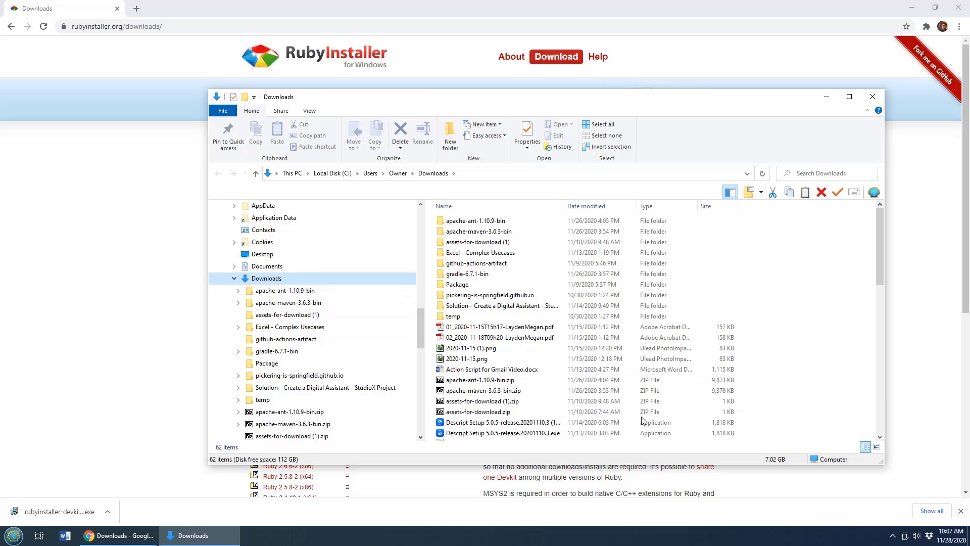
- Scroll the Downloads list to locate rubyinstaller-devkit-2.7.2-1-x64.exe
scroll("down", 3)
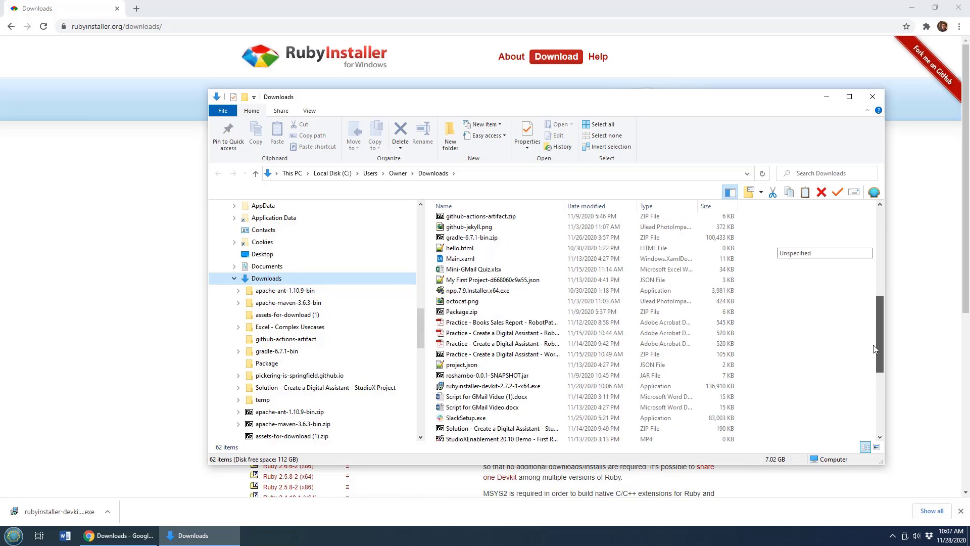
scroll("down", 3)
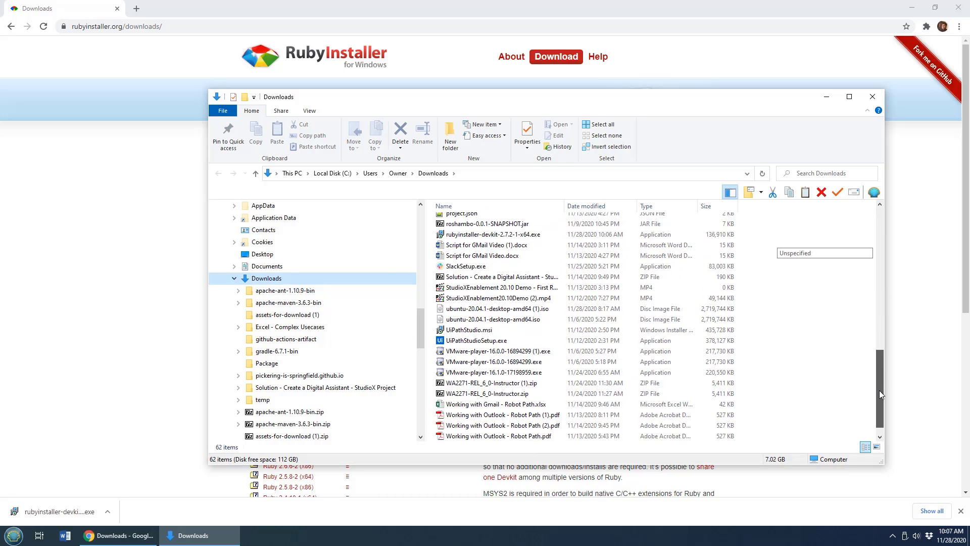
scroll("down", 3)
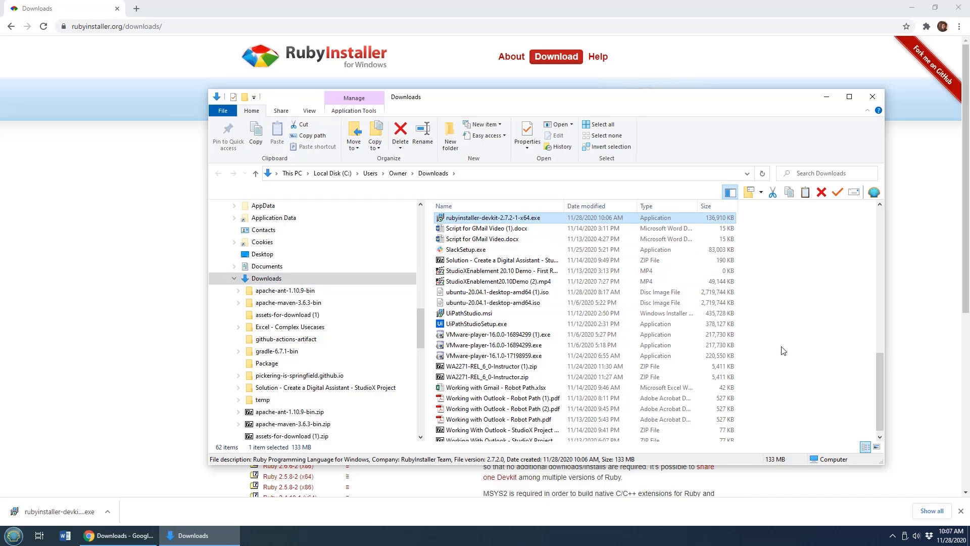
- Launch the installer, accept the license and set the destination folder to C:\_tools\ruby
double_click(492, 218)
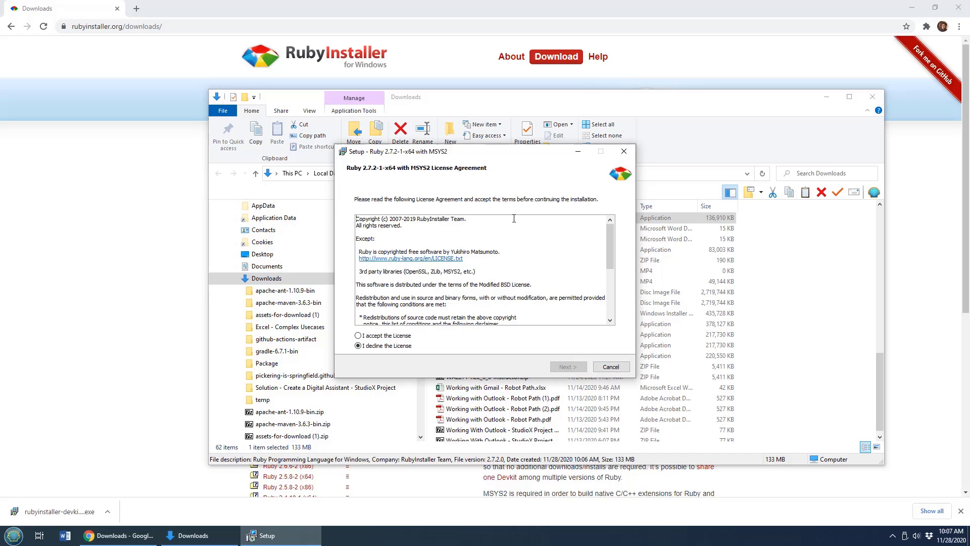
left_click(358, 336)
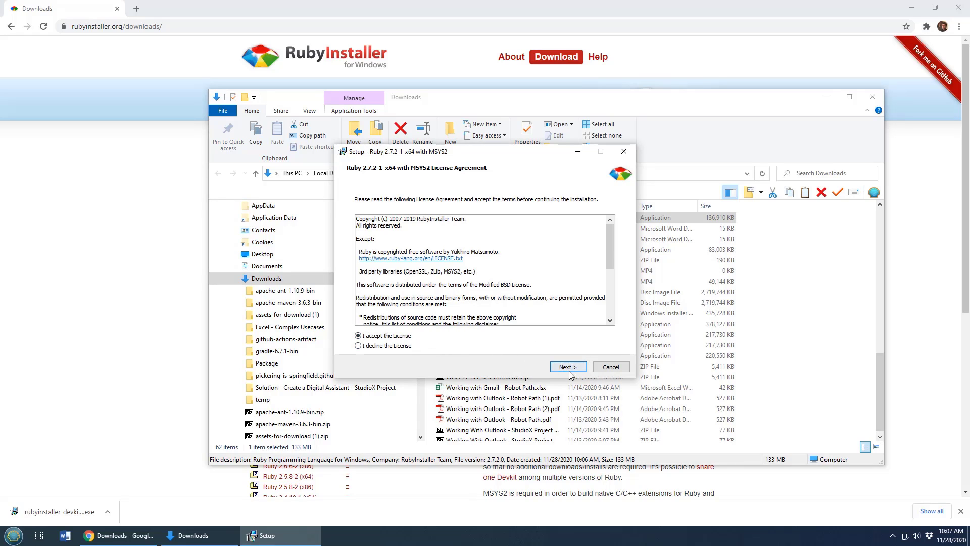
left_click(567, 366)
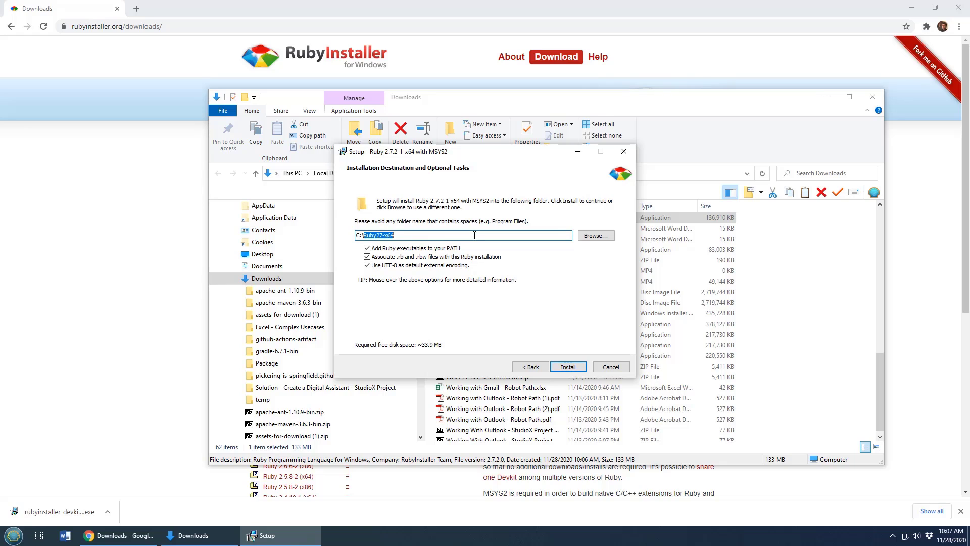
type("_tools")
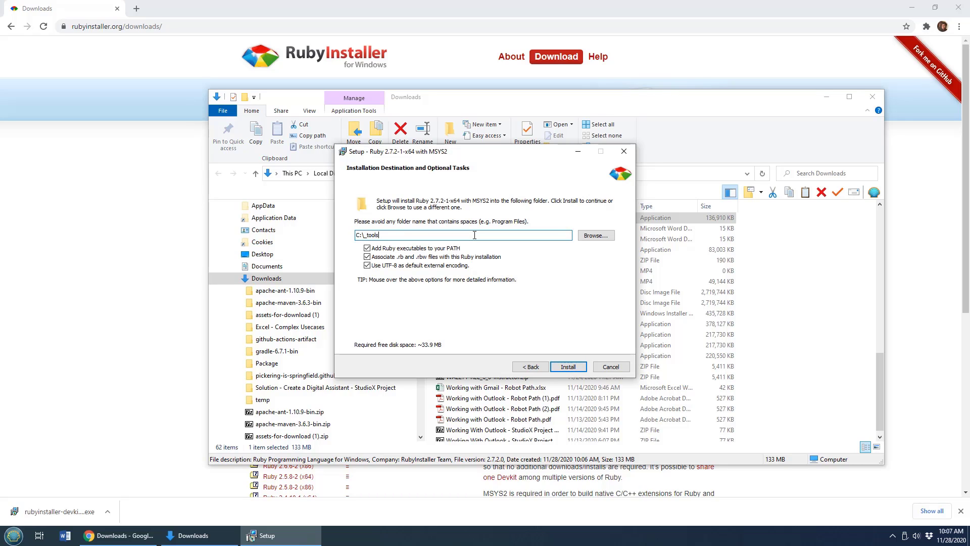
type("\\ruby")
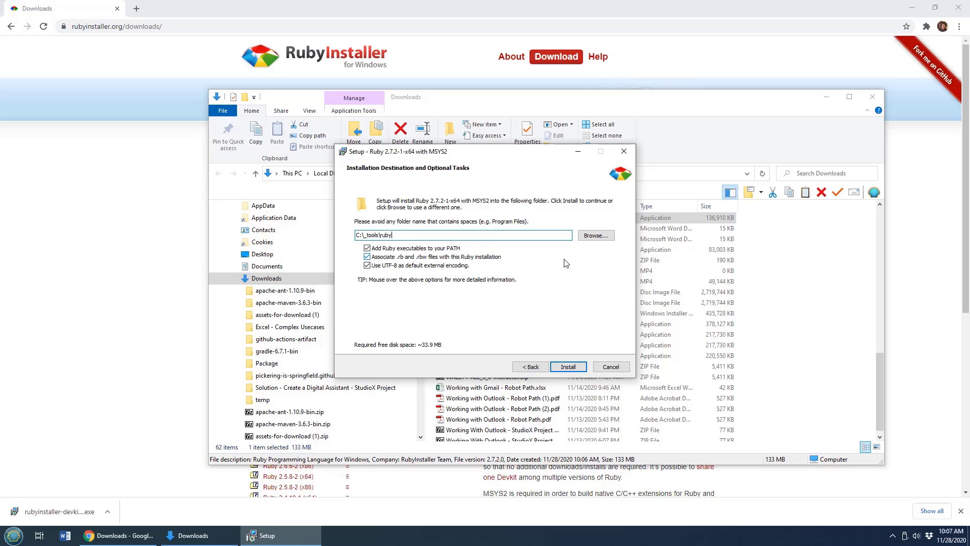
left_click(567, 366)
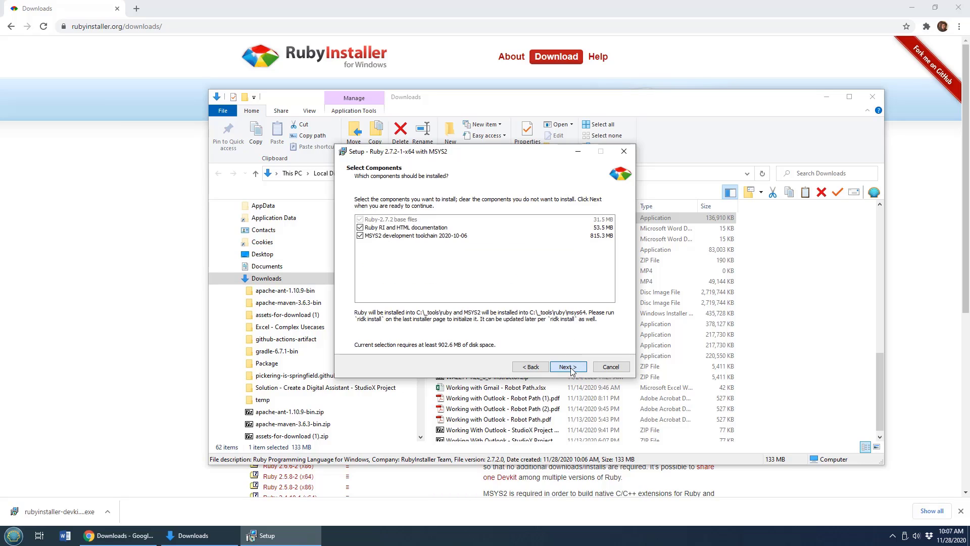
- Install Ruby 2.7.2 with MSYS2 and finish with the ridk install toolchain setup launched
left_click(567, 366)
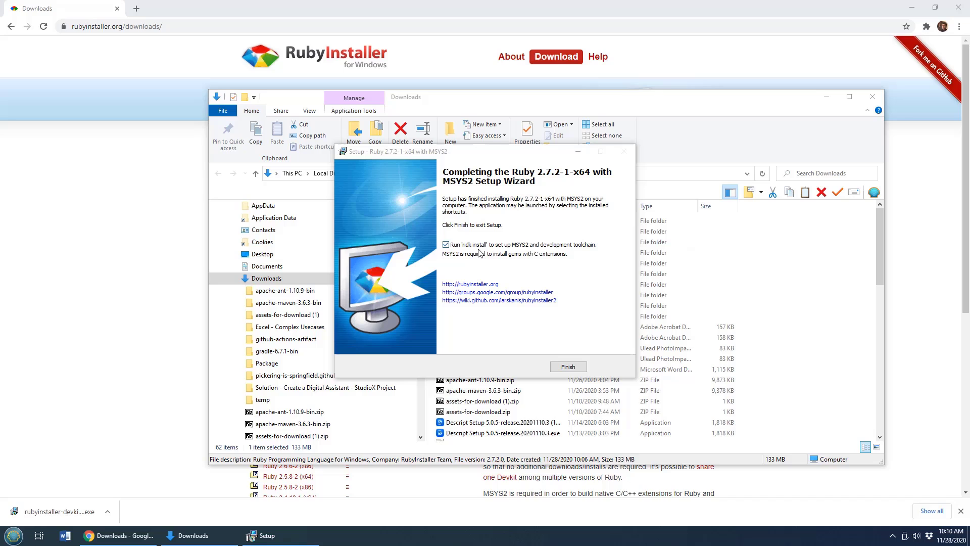
mouse_move(437, 242)
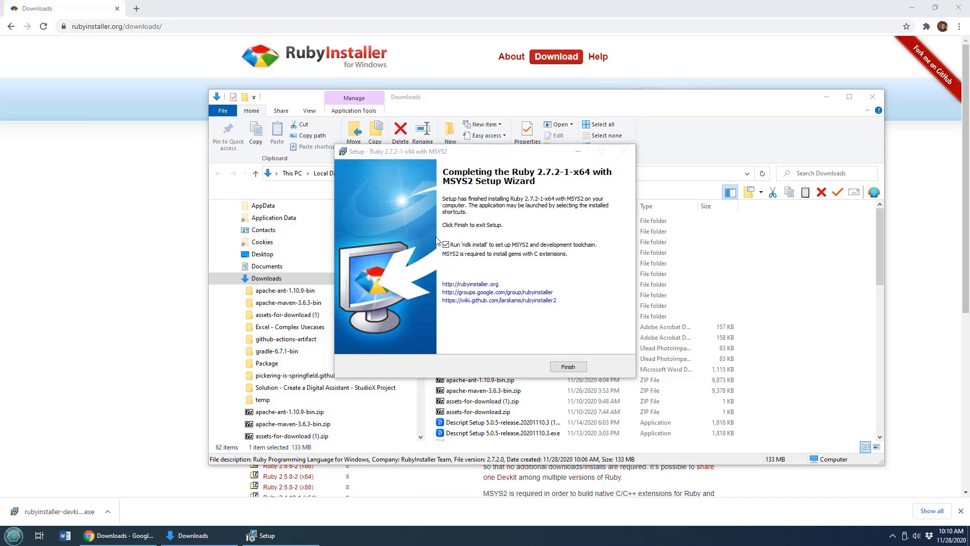
left_click(566, 366)
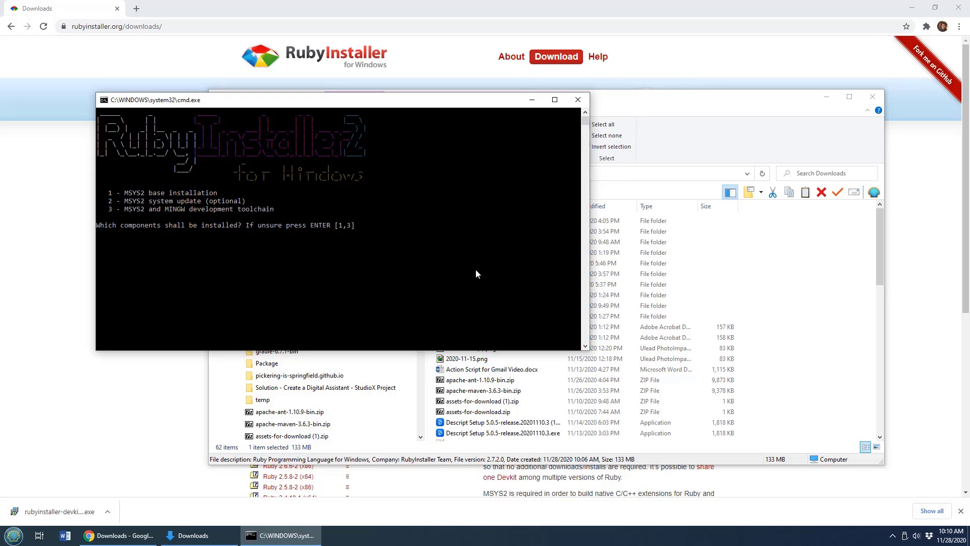
- Choose option 3 to install the MSYS2 and MINGW development toolchain
type("3")
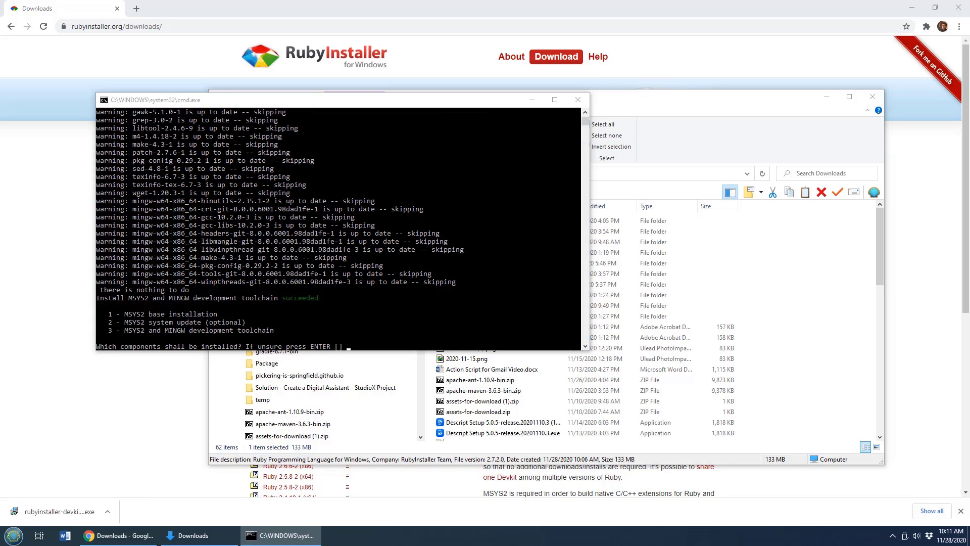
mouse_move(11, 535)
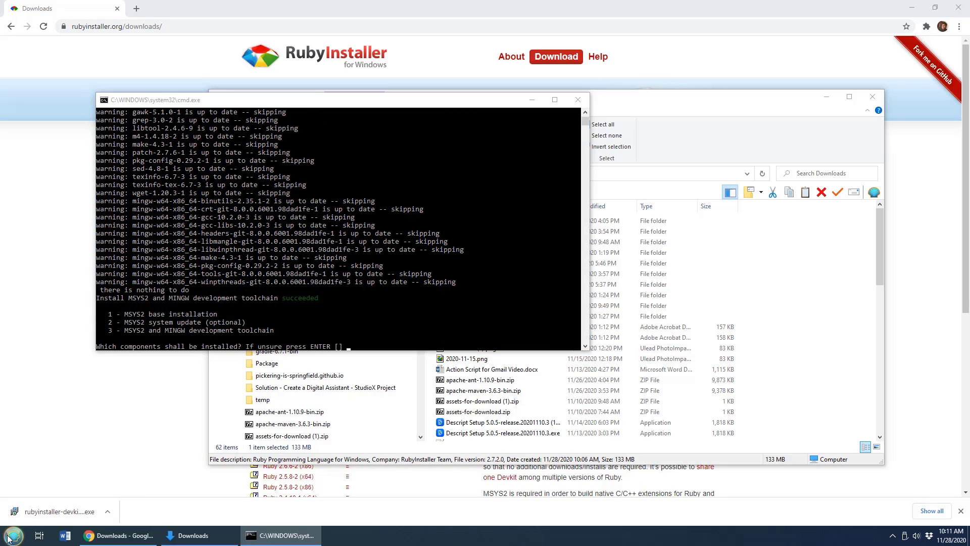
- Open a new Command Prompt from Start and change directory to C:\_tools
left_click(11, 535)
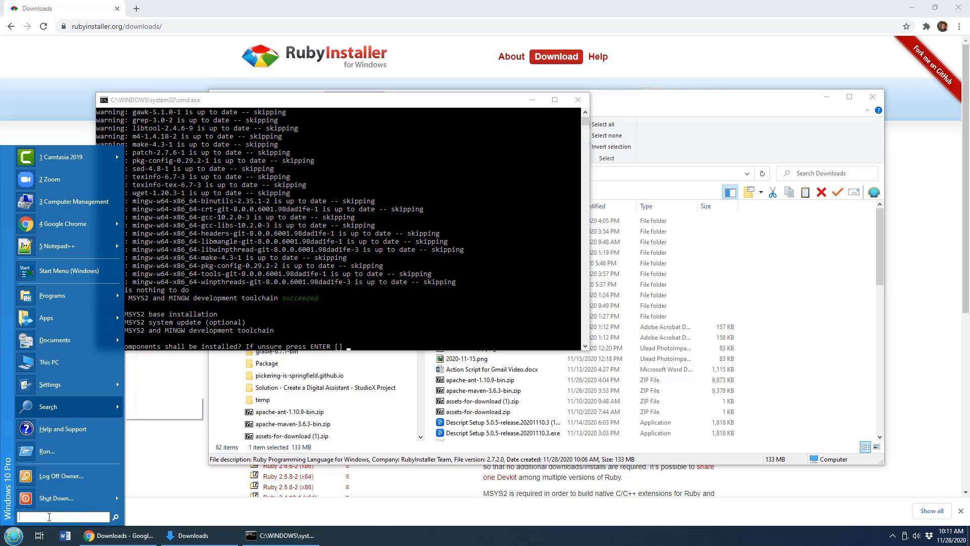
type("cmd")
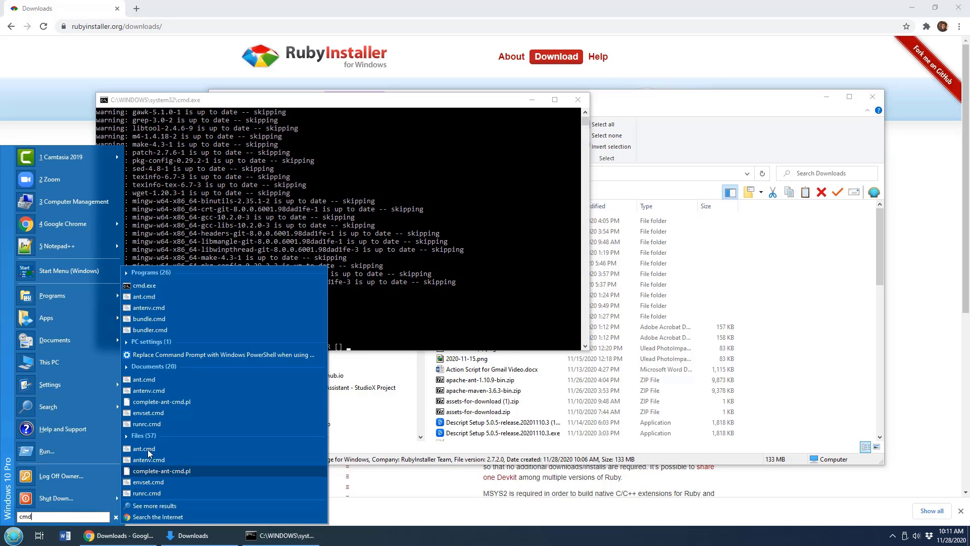
left_click(144, 285)
type("cd ..")
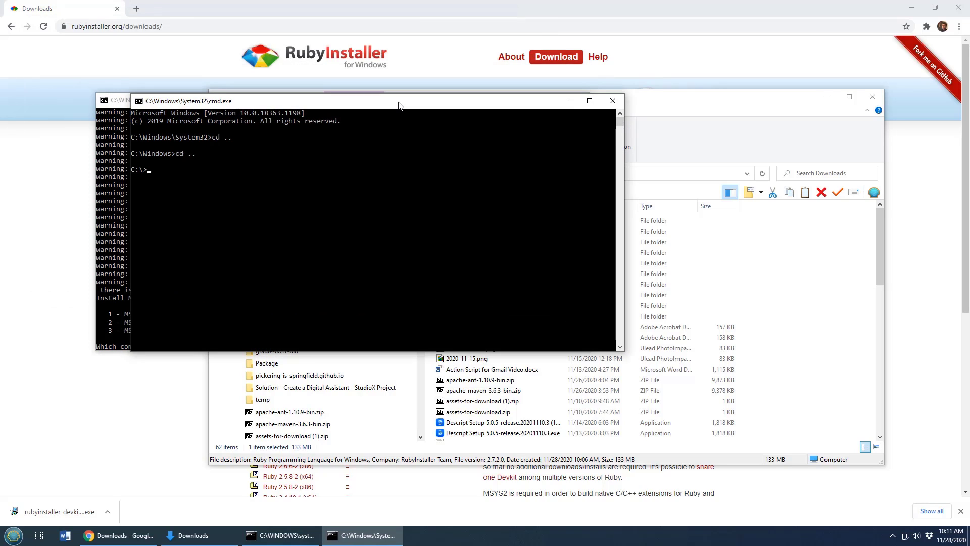
type("cd _tools")
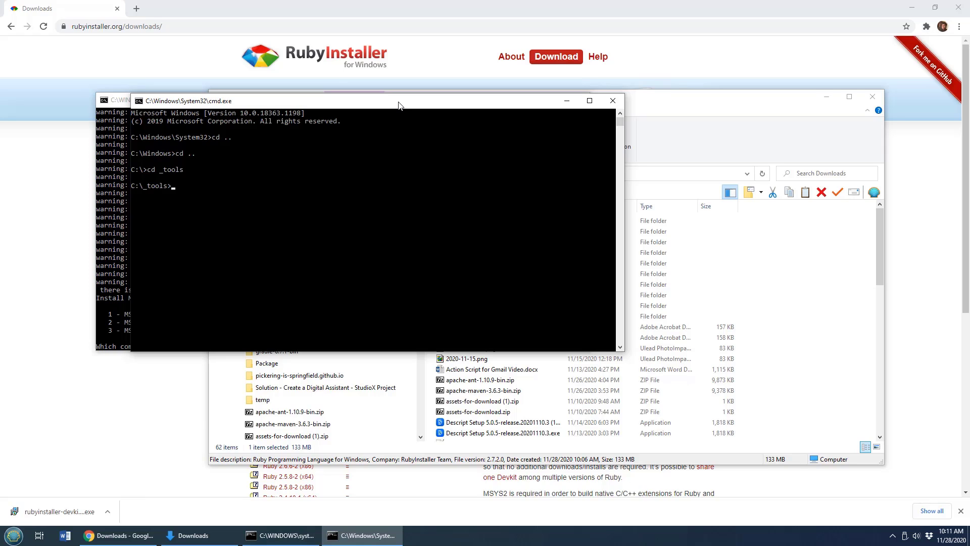
- Run 'git install jekyll bundler', which fails as not a git command
type("git e")
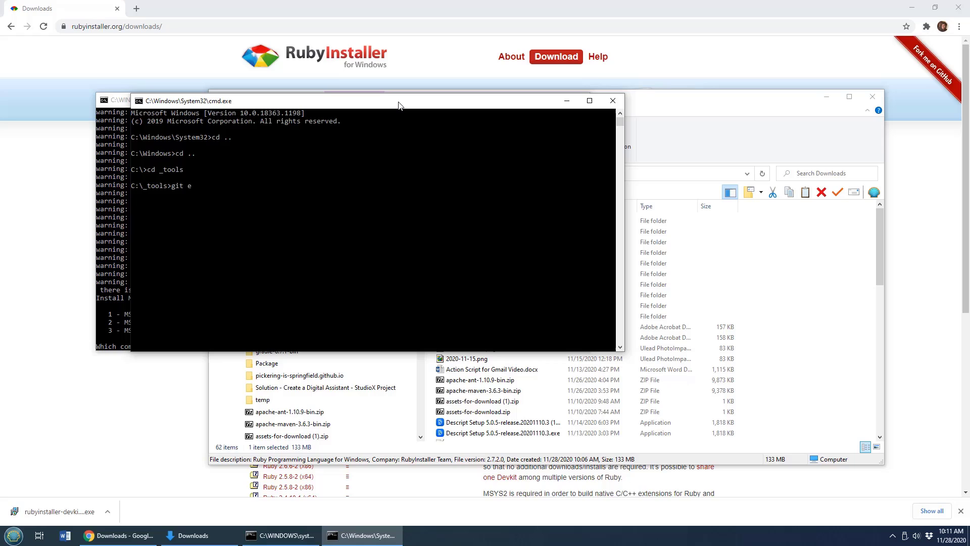
type("install")
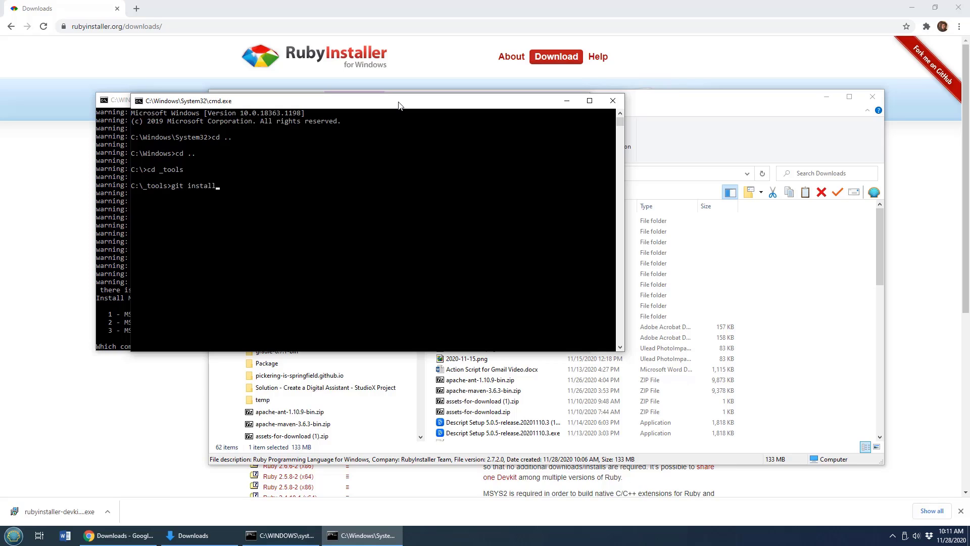
type("jekyll bundler")
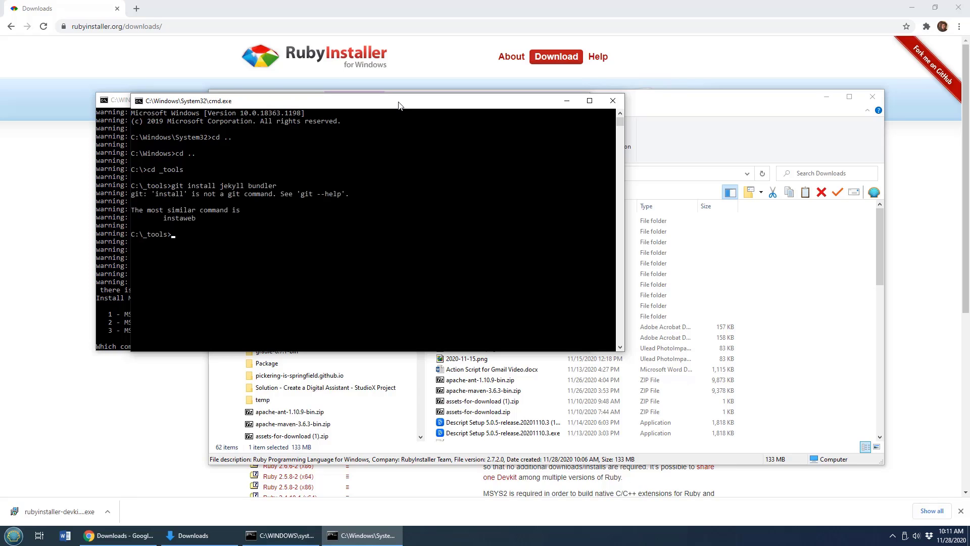
- Run 'gem install jekyll bundler', installing jekyll-4.1.1 and bundler-2.1.4 with 27 gems
type("get")
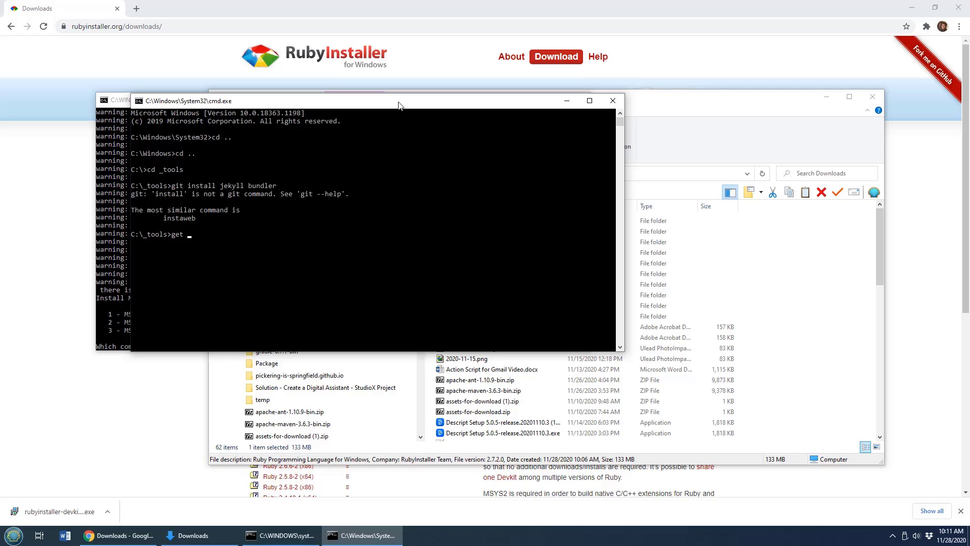
key("BackSpace")
type("m install")
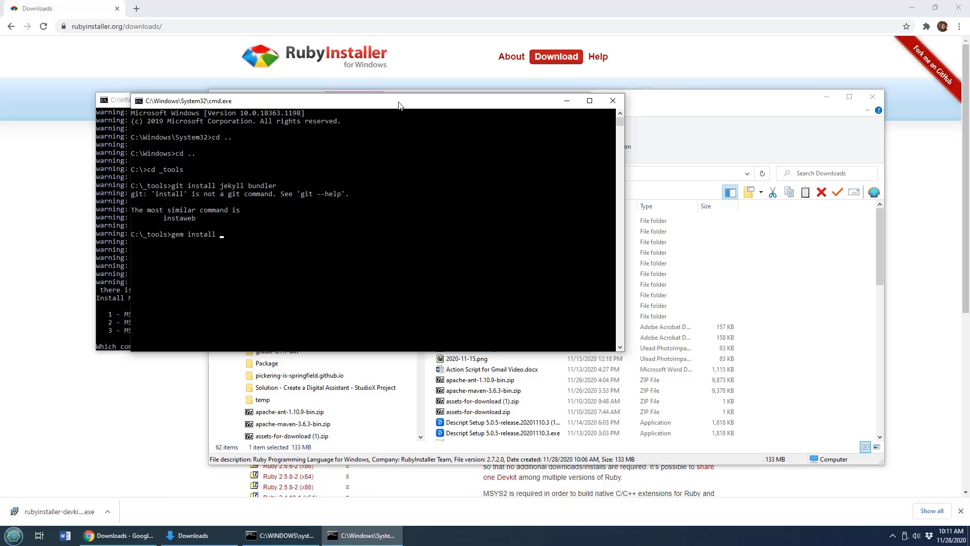
type("j")
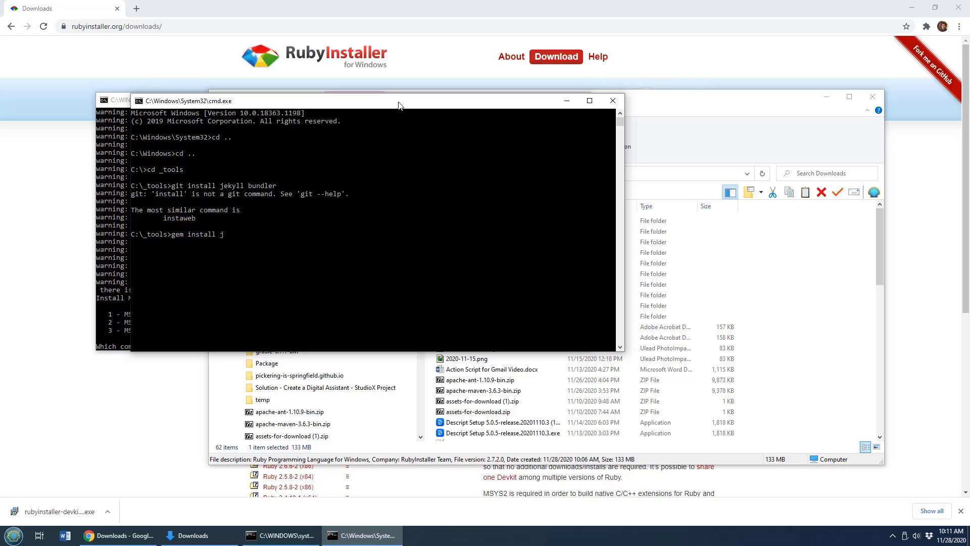
type("ekyll bund")
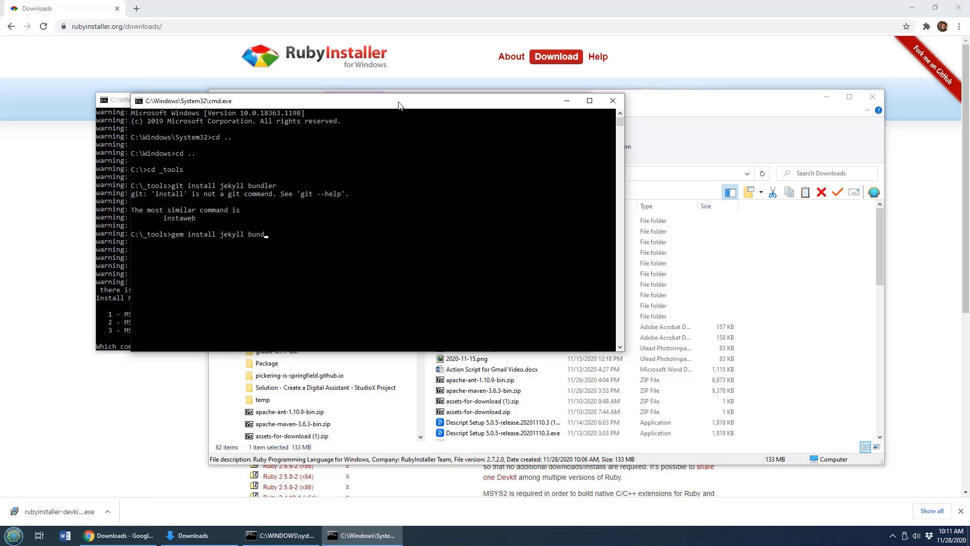
type("ler")
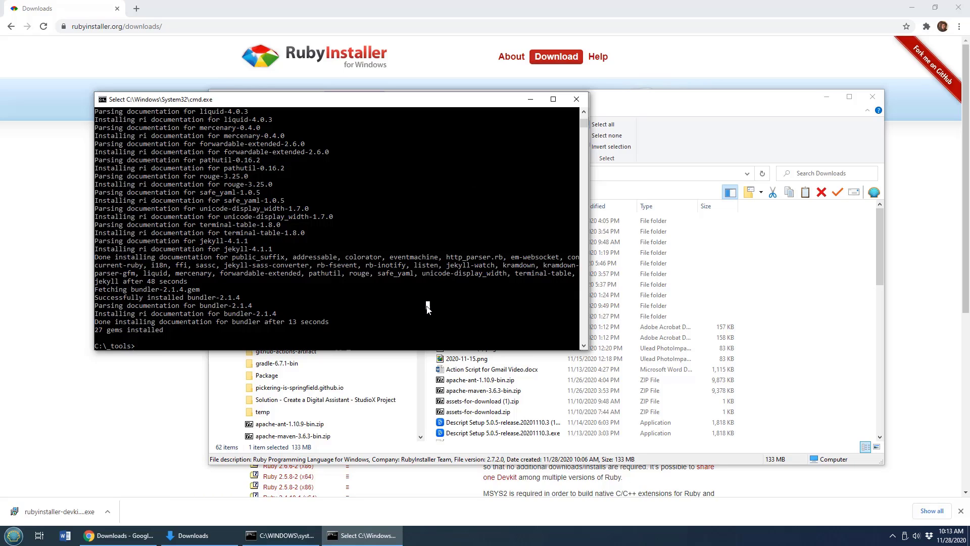
- Verify jekyll 4.1.1 with 'jekyll -v' and generate a new site with 'jekyll new myblog'
type("jekyll -v")
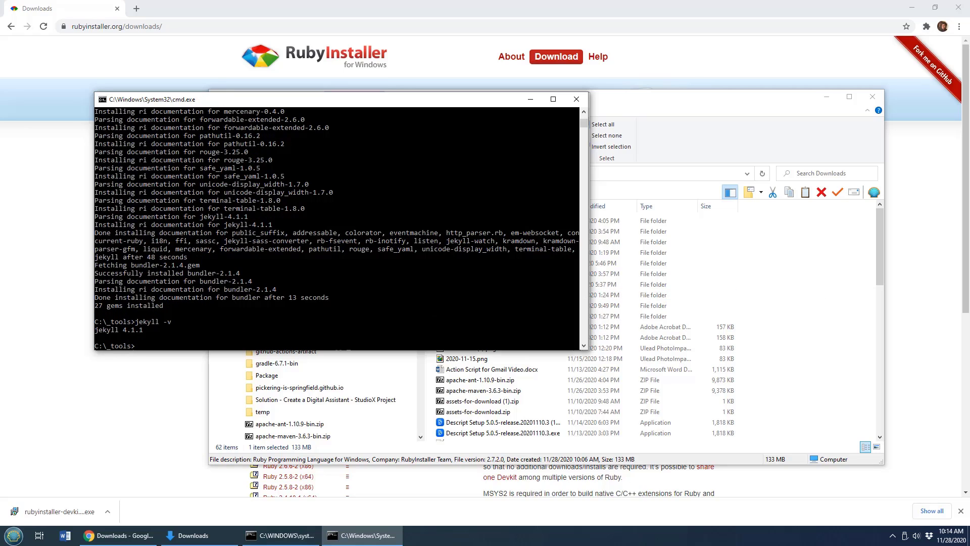
type("jek")
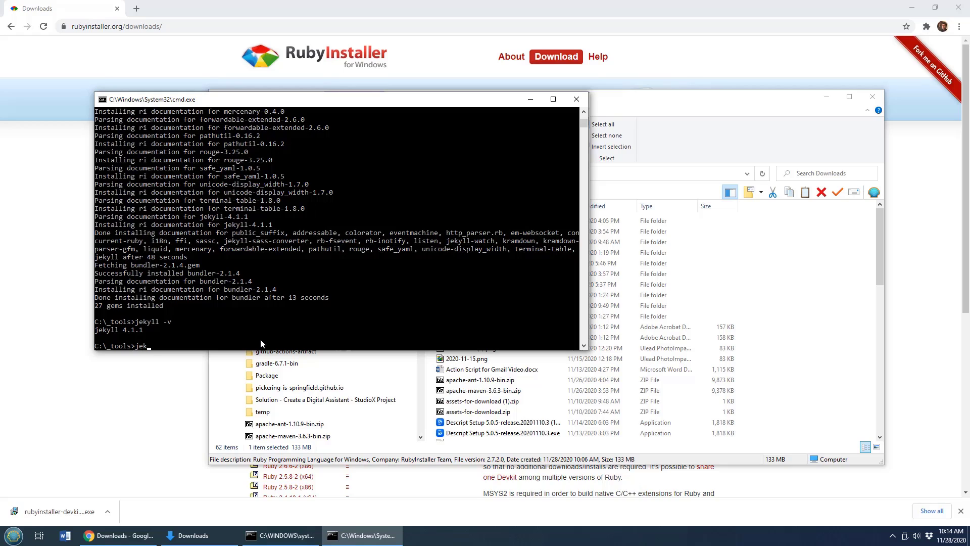
type("yll new myblog")
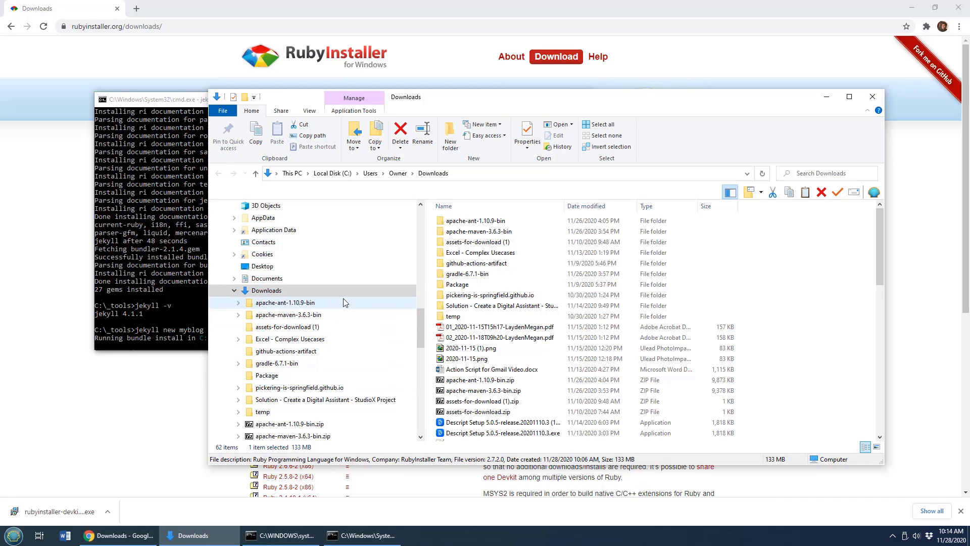
- Browse to Local Disk (C:), expand _tools and open the new myblog folder
scroll("down", 3)
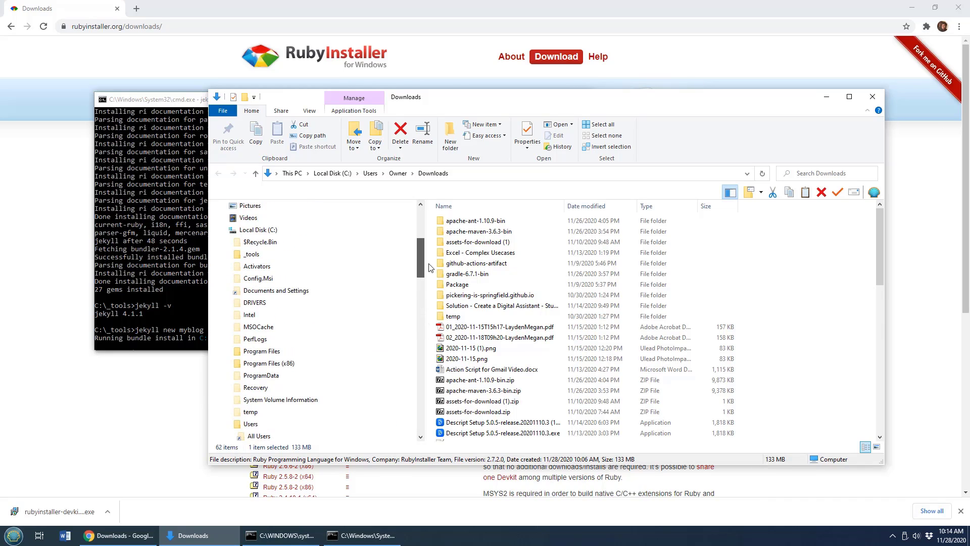
left_click(229, 229)
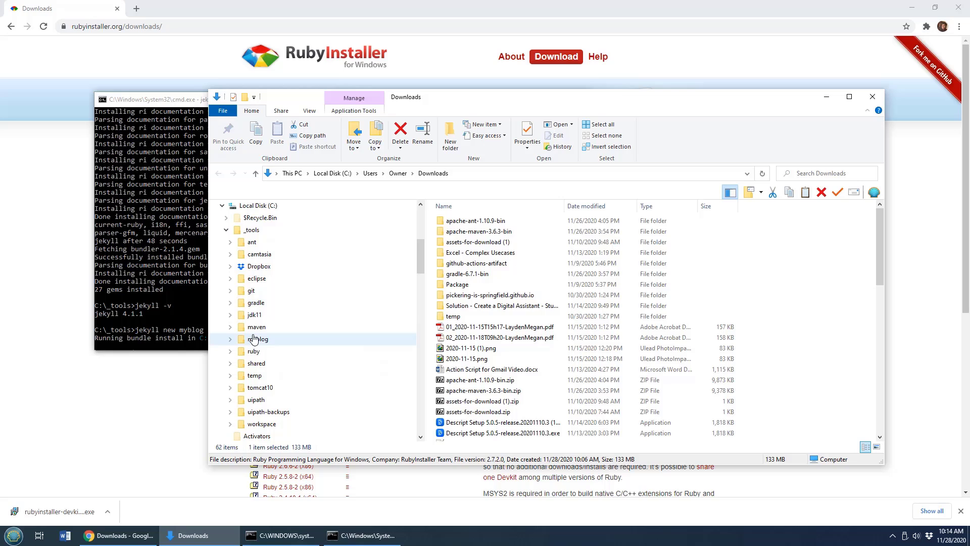
double_click(258, 339)
type("cd myblog")
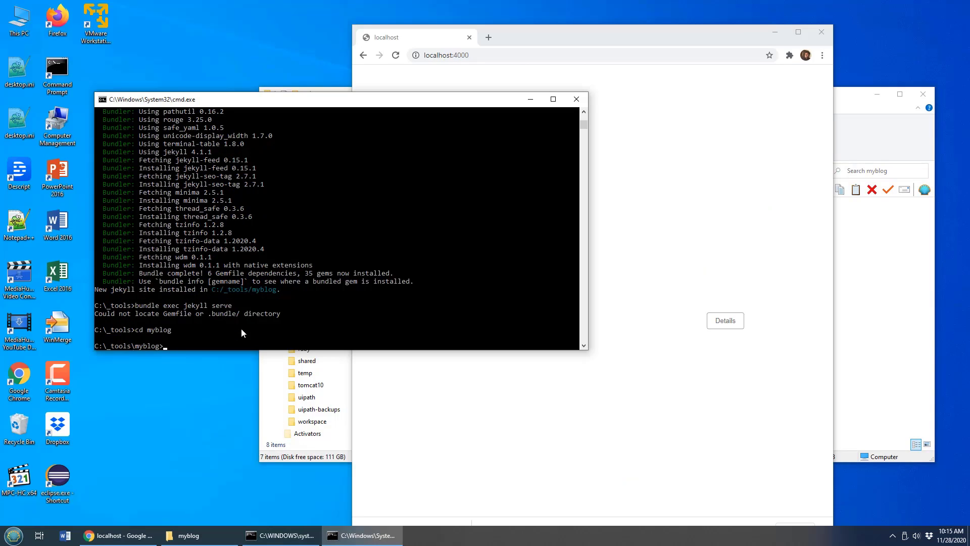
- Run 'bundle exec jekyll serve' in myblog and reload localhost:4000 to show the Welcome to Jekyll! post
type("bundle exec jekyll serve")
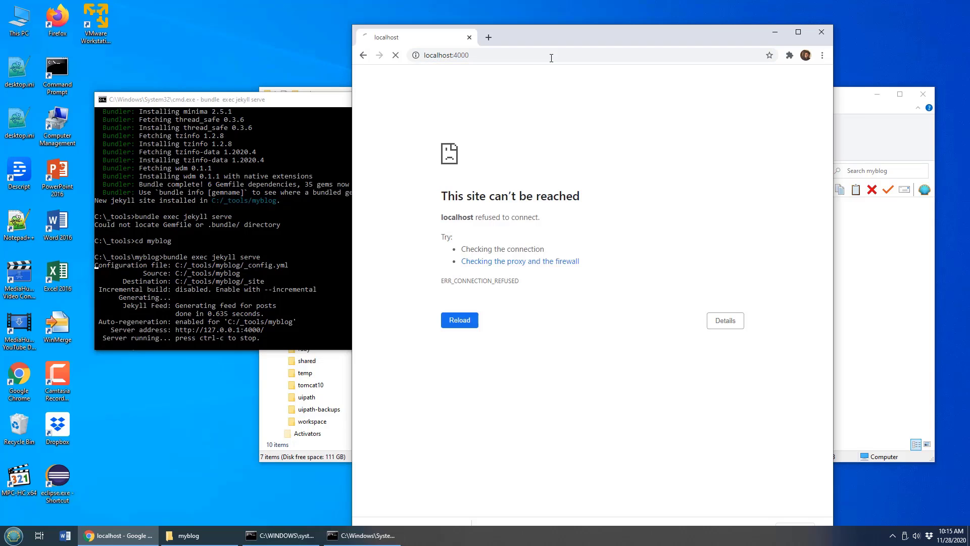
left_click(459, 321)
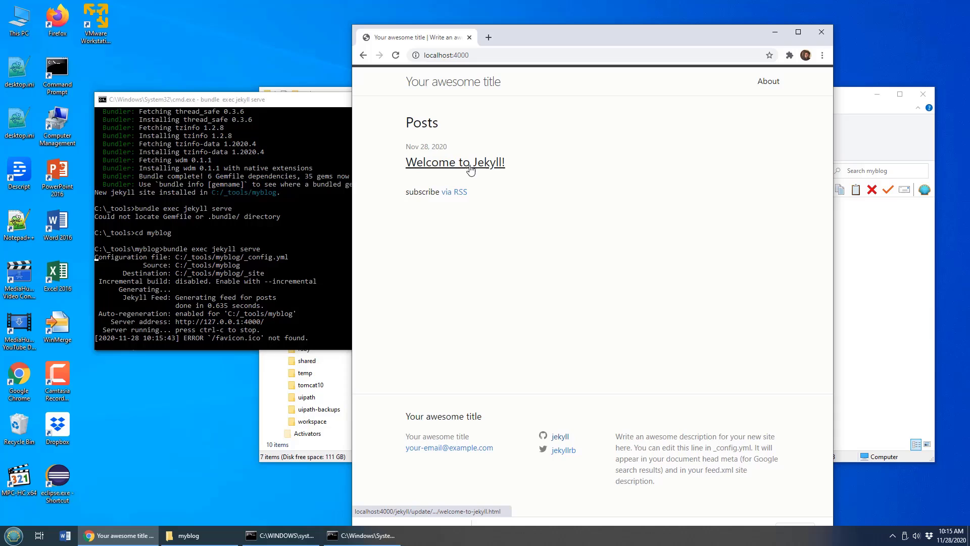